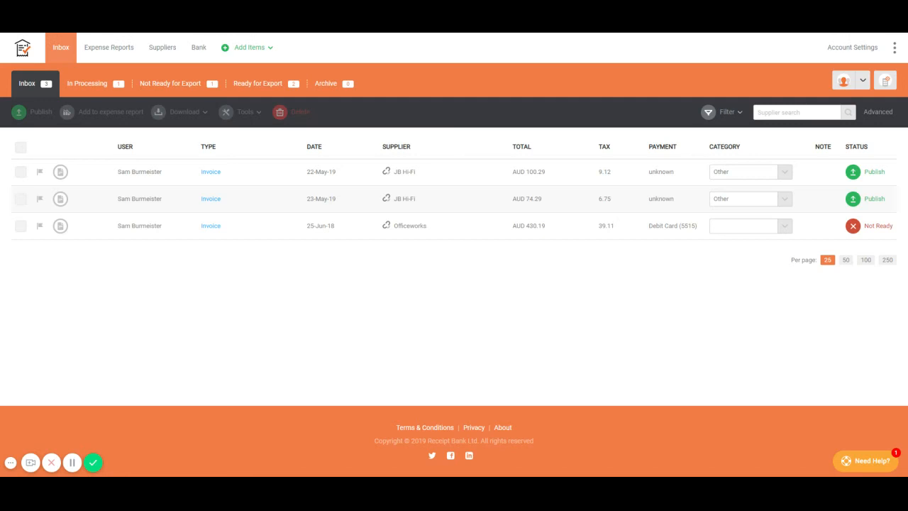
mouse_move(752, 325)
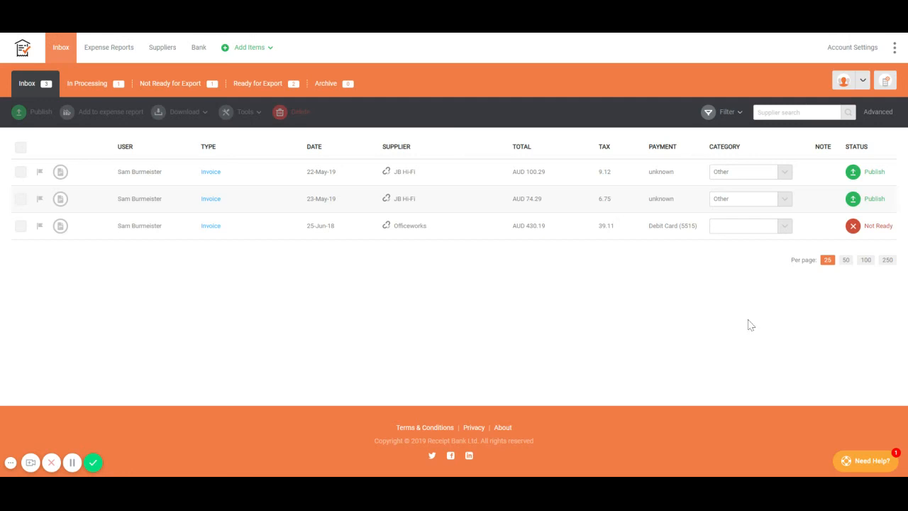
mouse_move(438, 256)
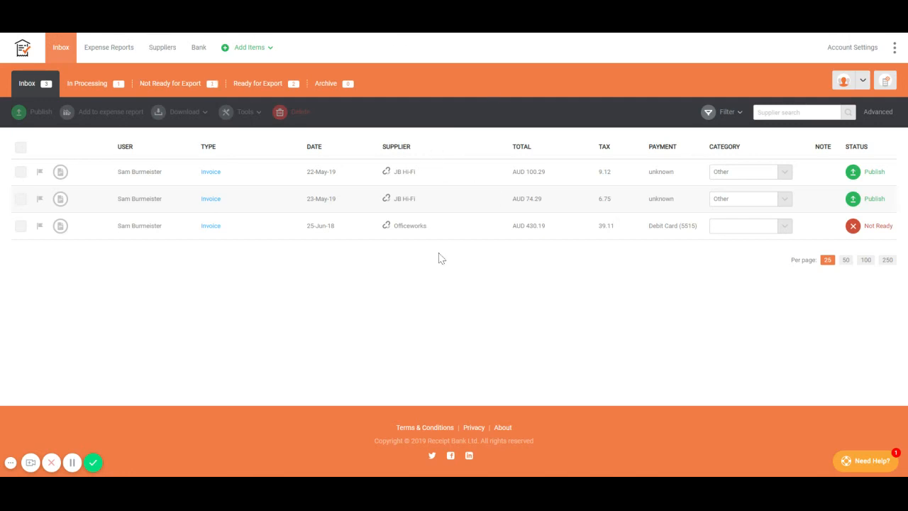
mouse_move(436, 261)
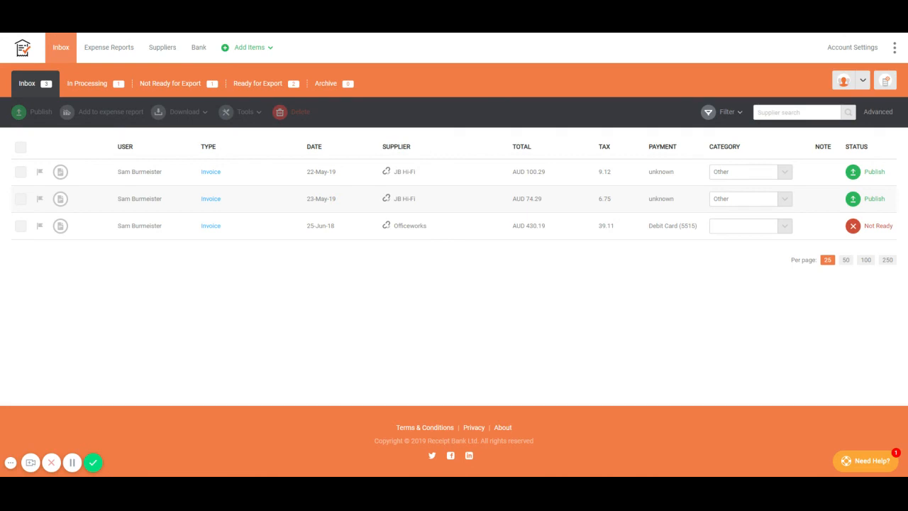
mouse_move(462, 283)
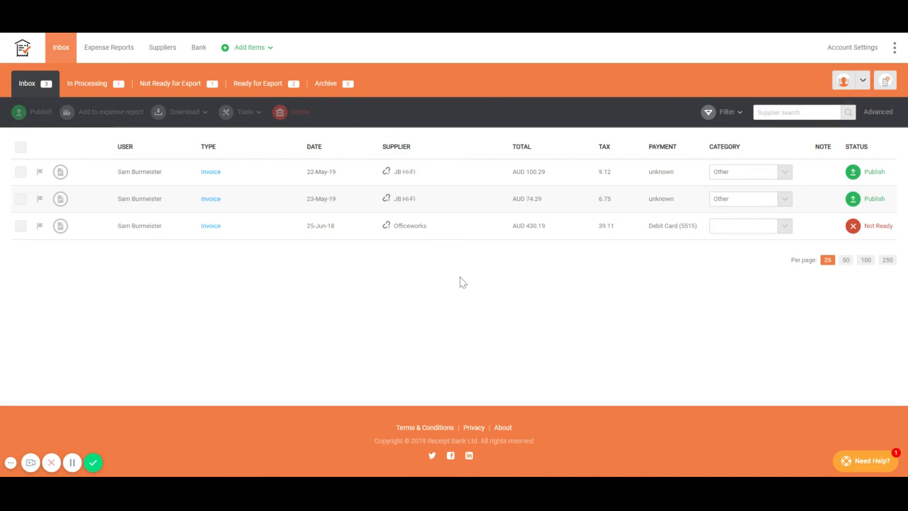
mouse_move(260, 51)
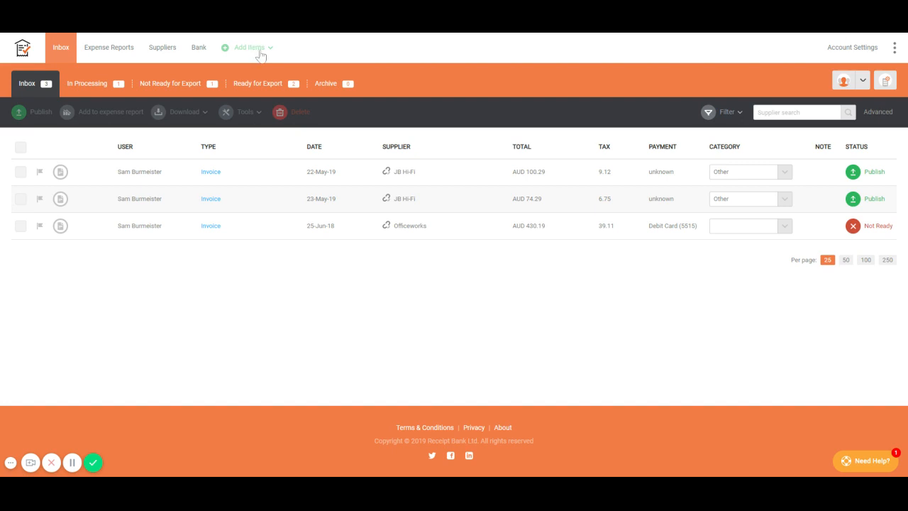
Go to the Add Items page for uploading new documents.
left_click(248, 48)
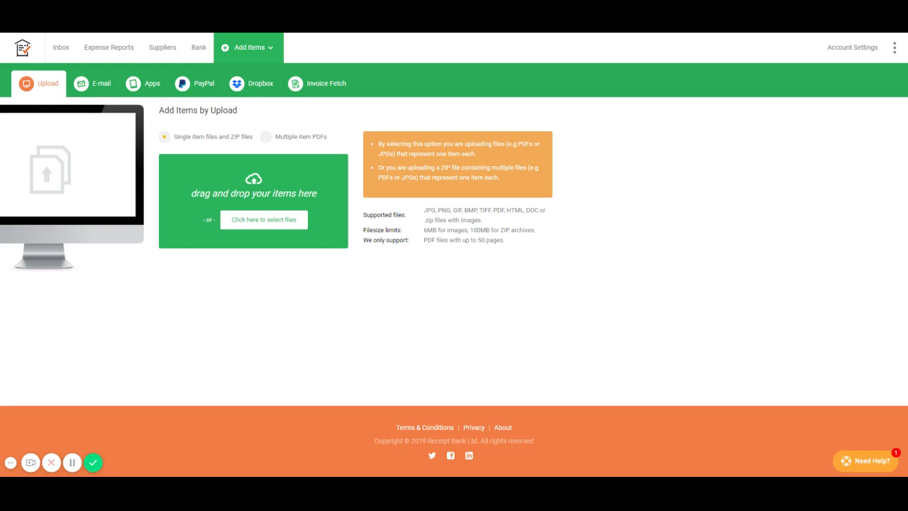
mouse_move(267, 198)
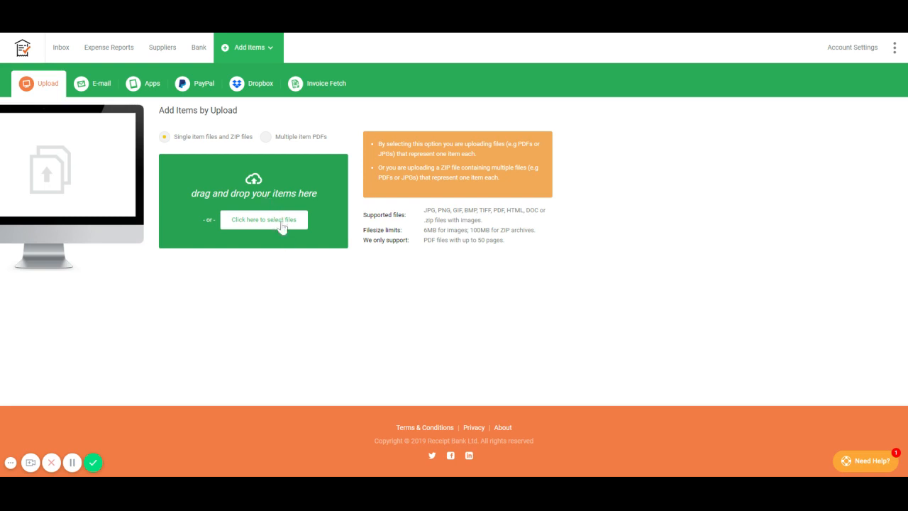
mouse_move(282, 228)
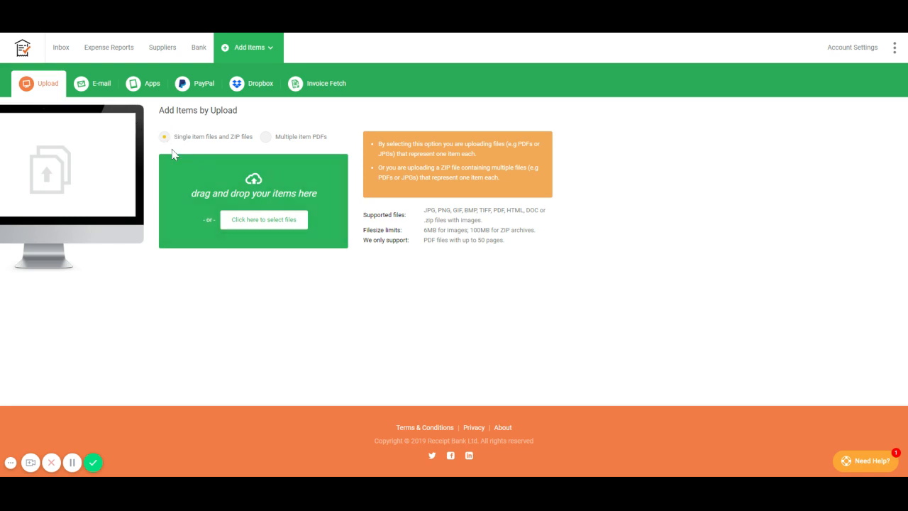
mouse_move(268, 142)
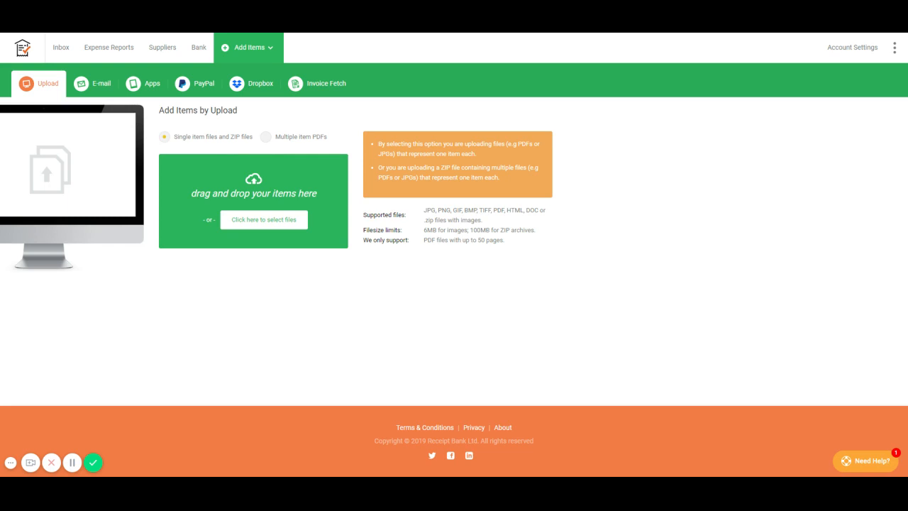
left_click(266, 136)
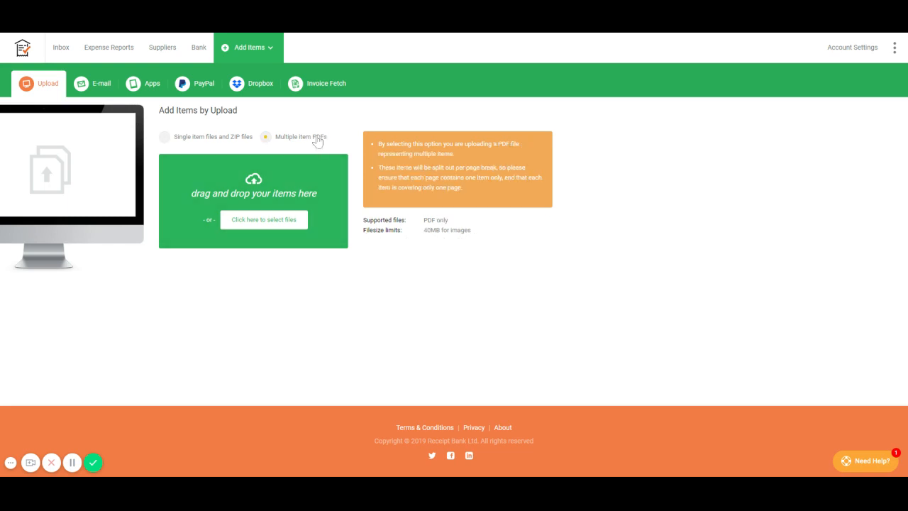
left_click(164, 137)
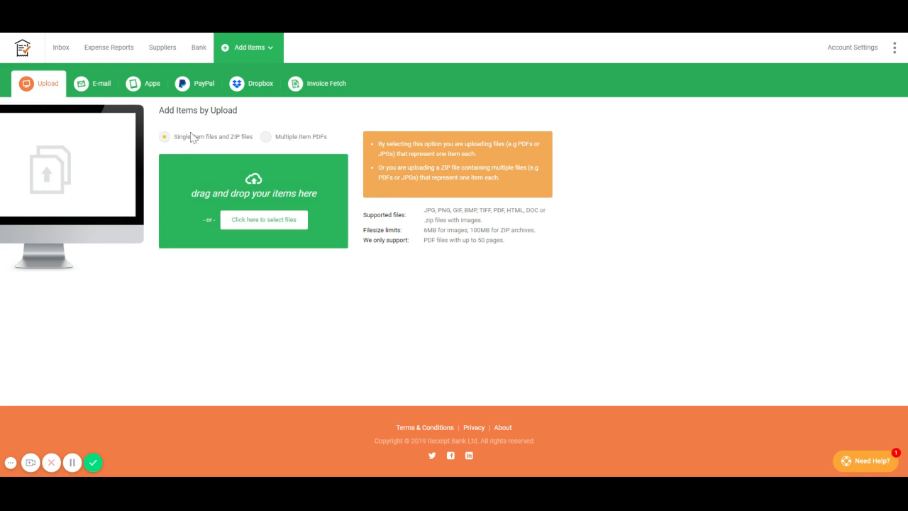
mouse_move(220, 153)
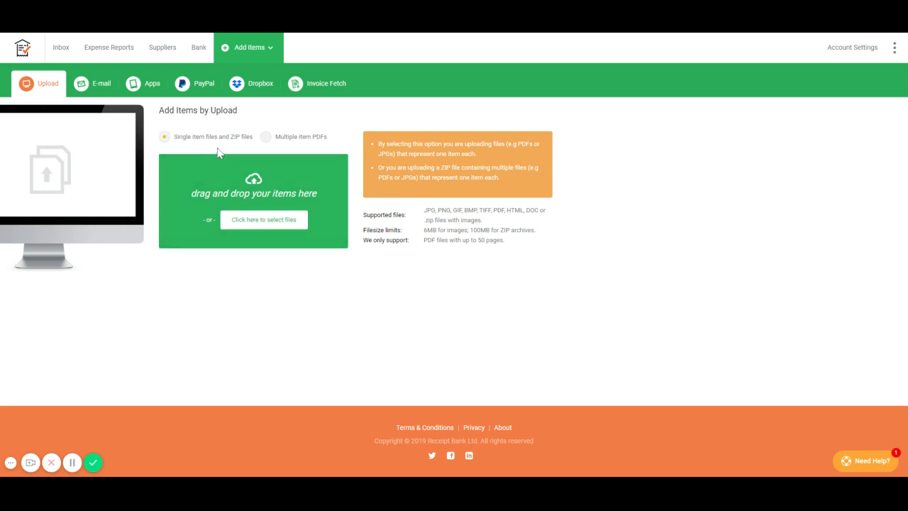
mouse_move(208, 205)
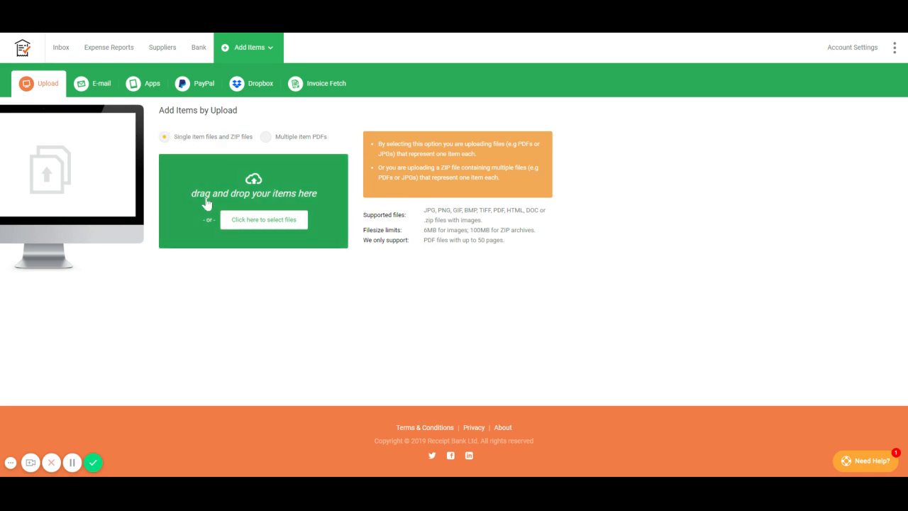
mouse_move(264, 218)
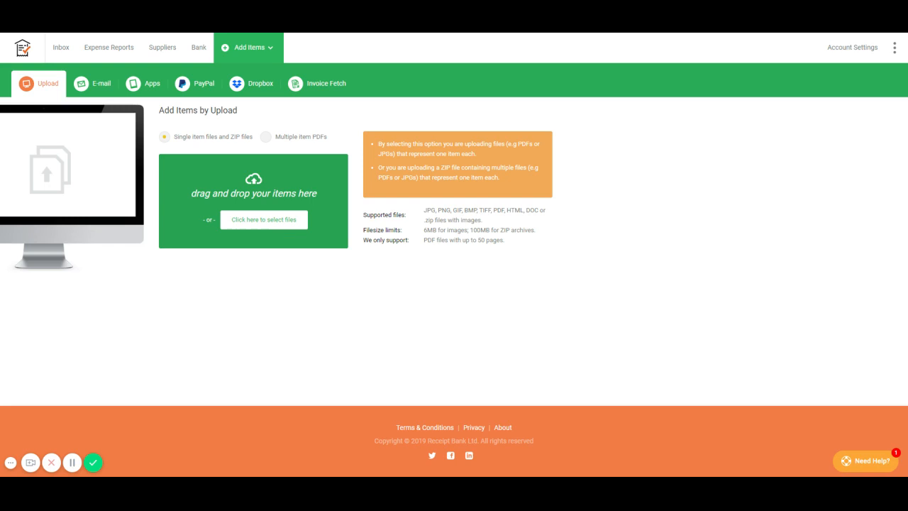
Select Phone Bill.pdf for upload, then return to the inbox.
left_click(264, 218)
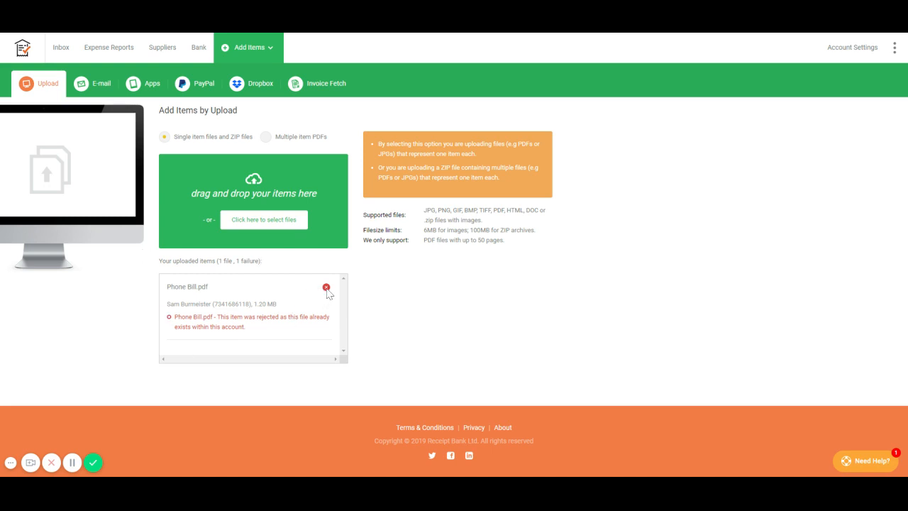
mouse_move(327, 291)
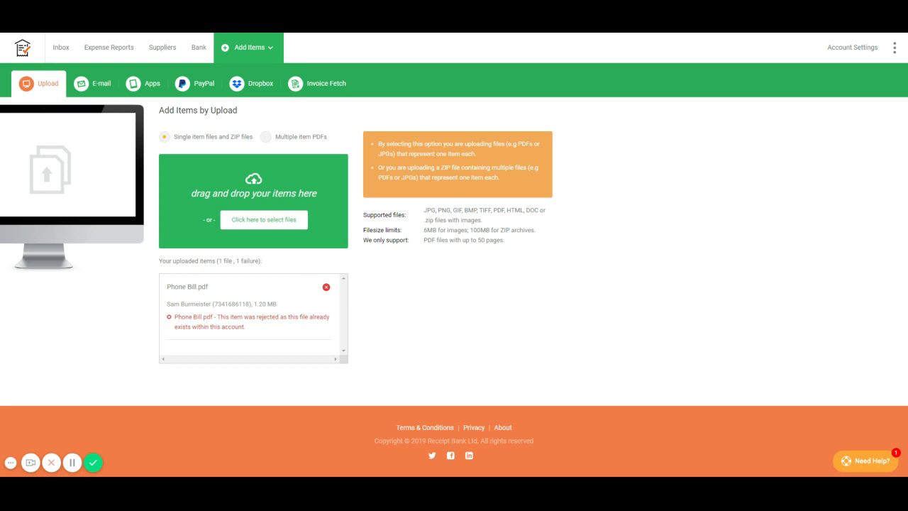
mouse_move(349, 144)
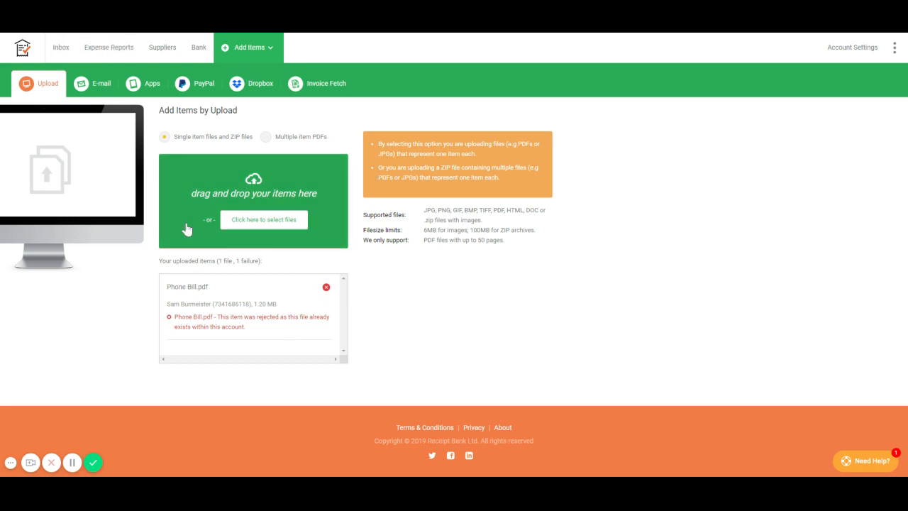
left_click(59, 47)
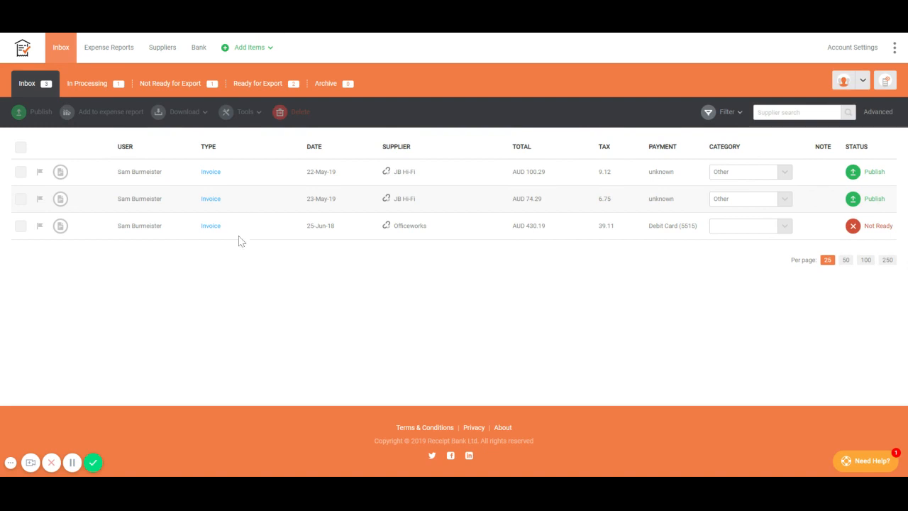
left_click(86, 82)
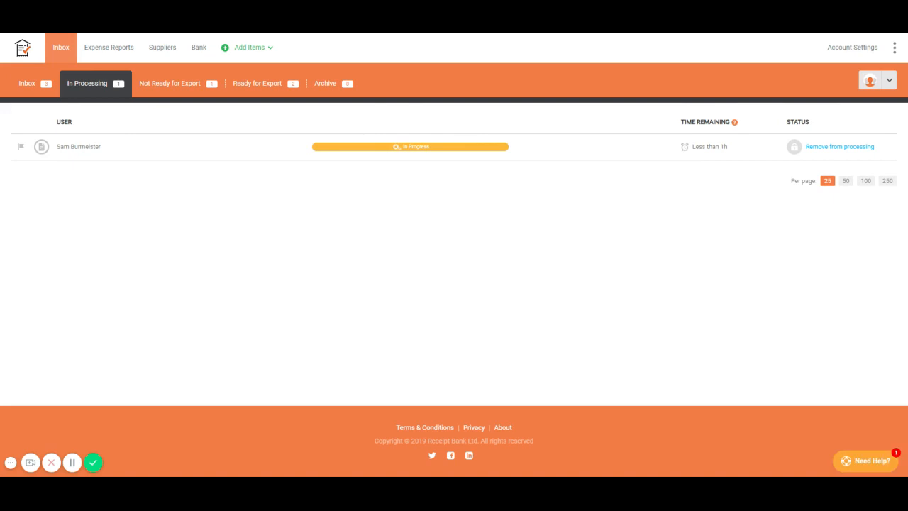
mouse_move(403, 166)
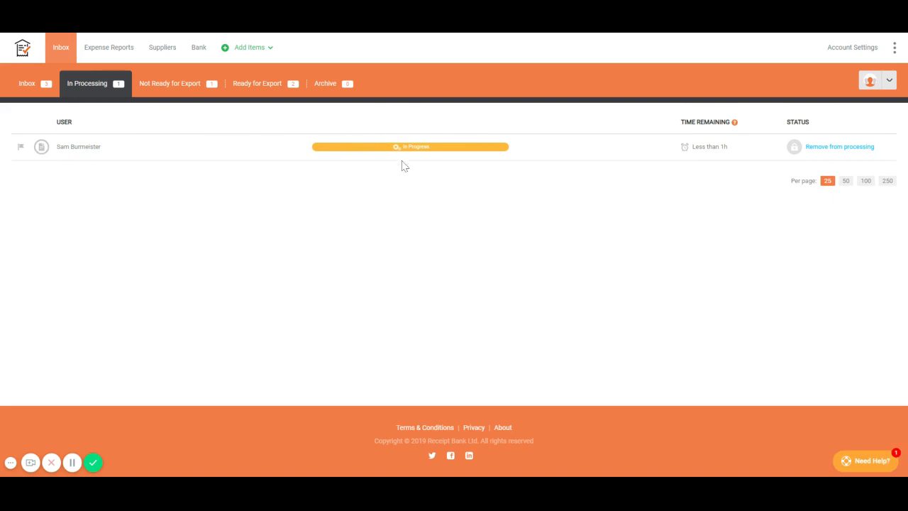
mouse_move(433, 164)
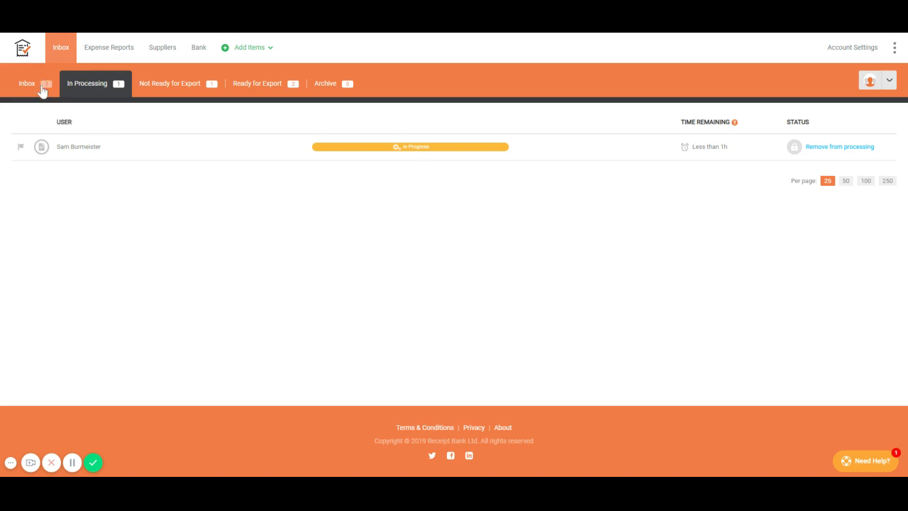
mouse_move(255, 174)
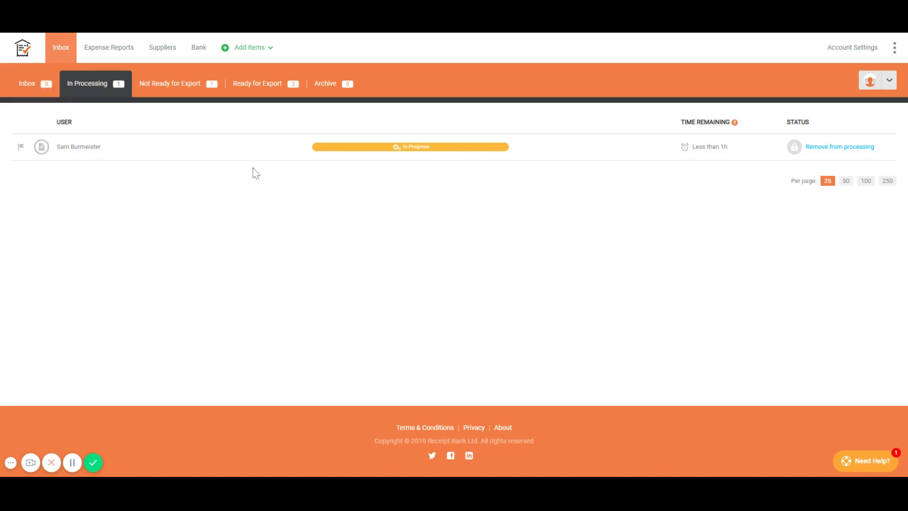
left_click(25, 83)
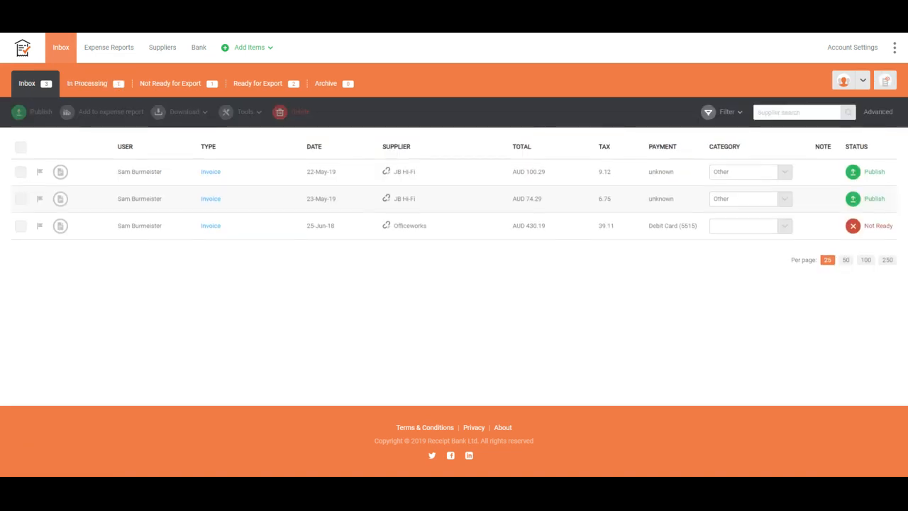